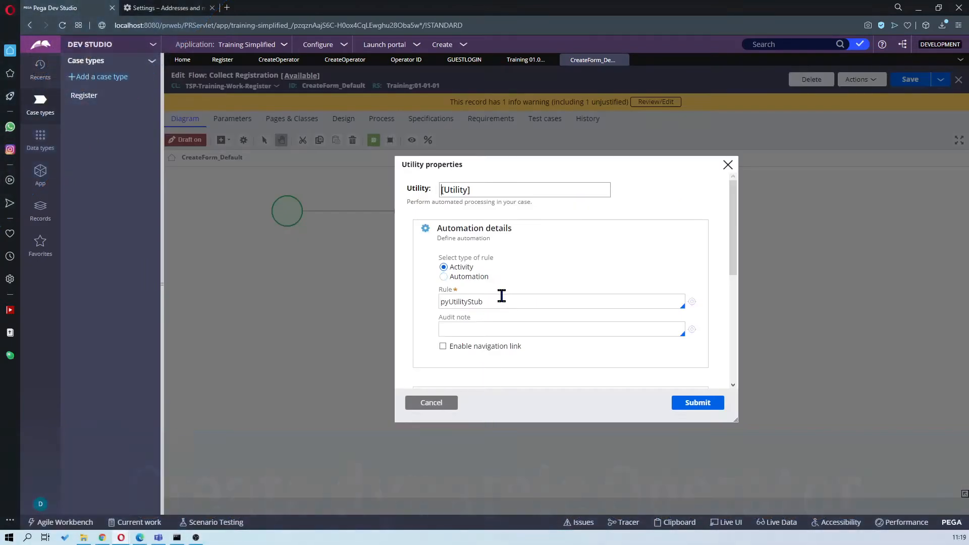
Name the utility Create Operator, set rule CreateOperator with .Email and .FirstName parameters, and submit
text(Create  Operator)
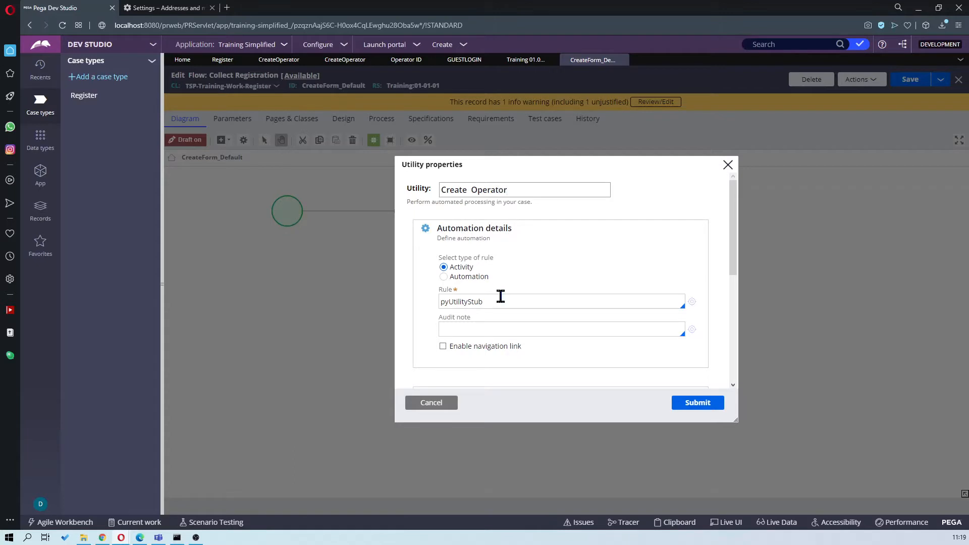
text(CreateOperator)
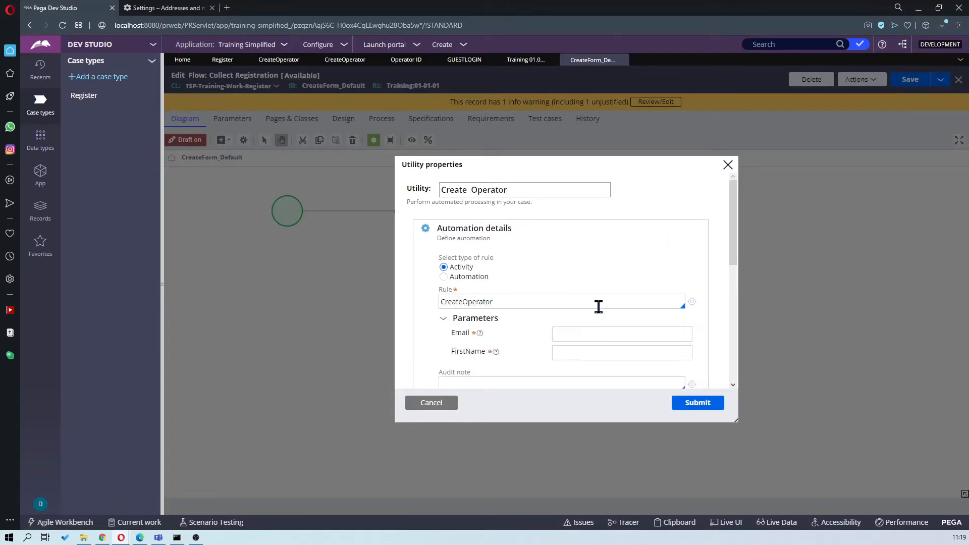
click(621, 334)
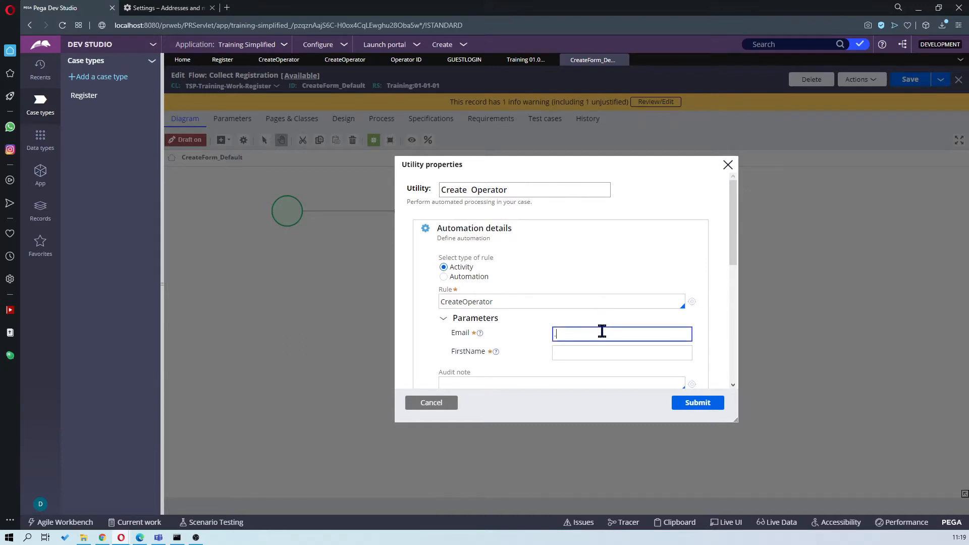
text(.Email)
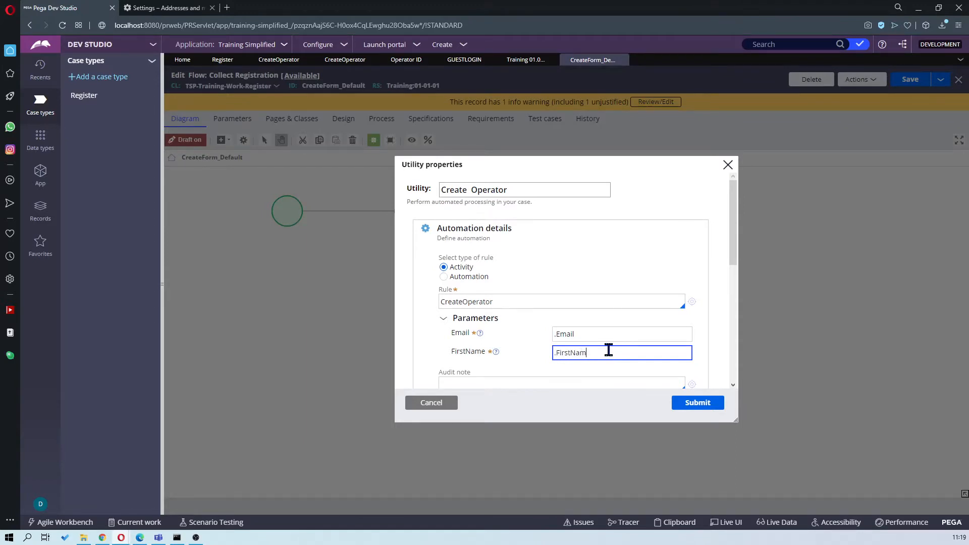
text(e)
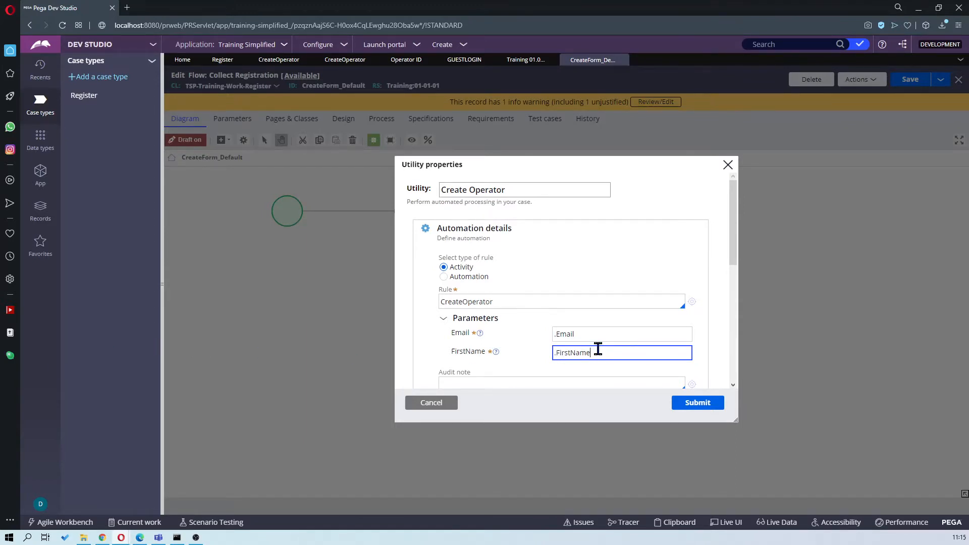
click(698, 402)
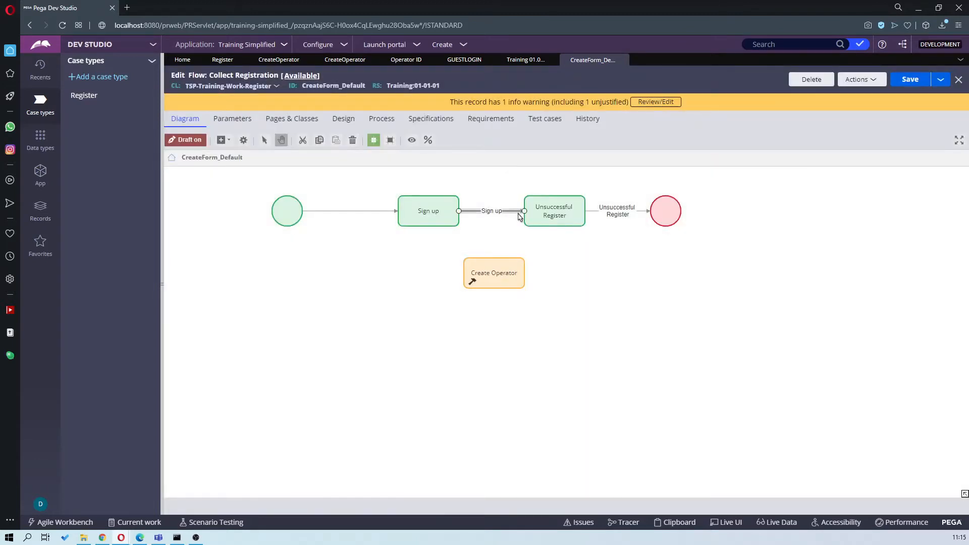
Reconnect Sign up to Create Operator and add a Decision and a Change to next stage shape
click(494, 272)
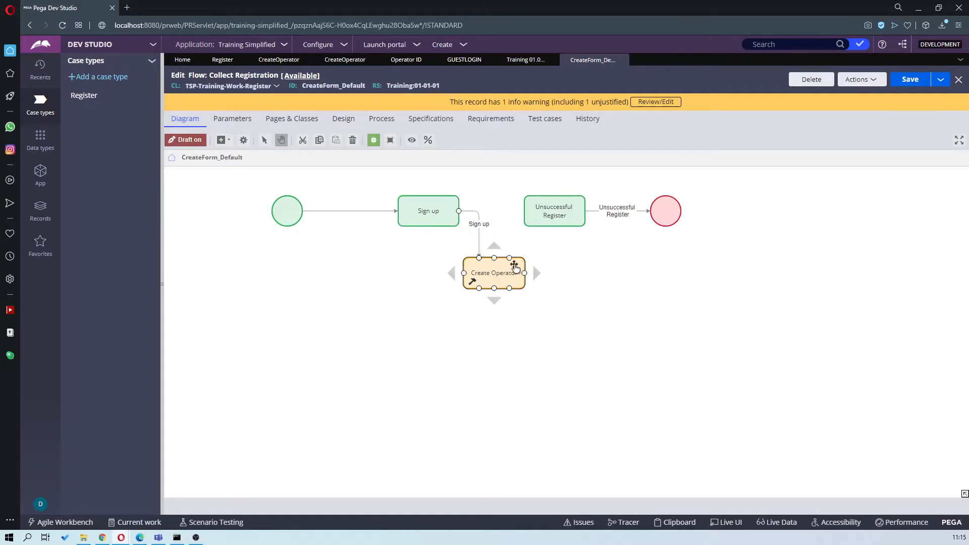
click(221, 140)
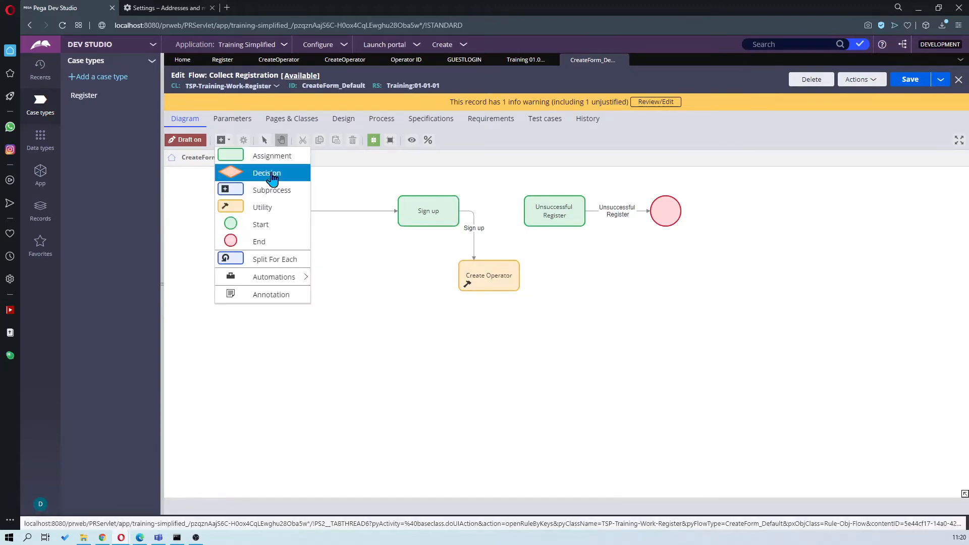
click(267, 173)
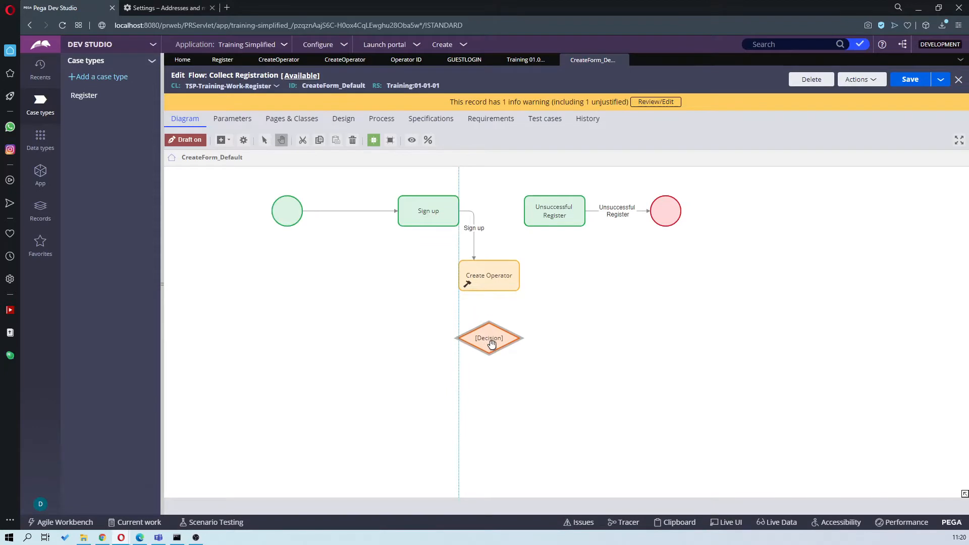
click(220, 139)
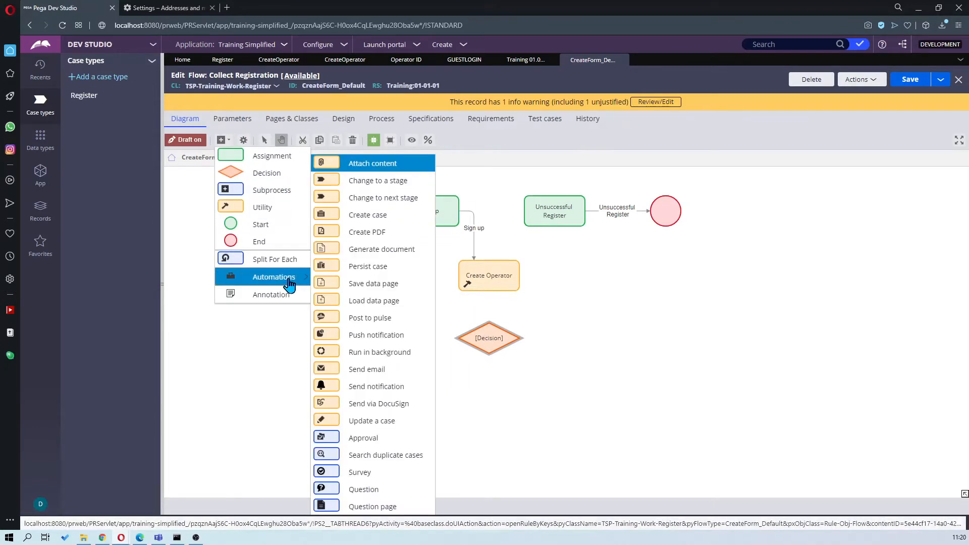
mouse_move(383, 197)
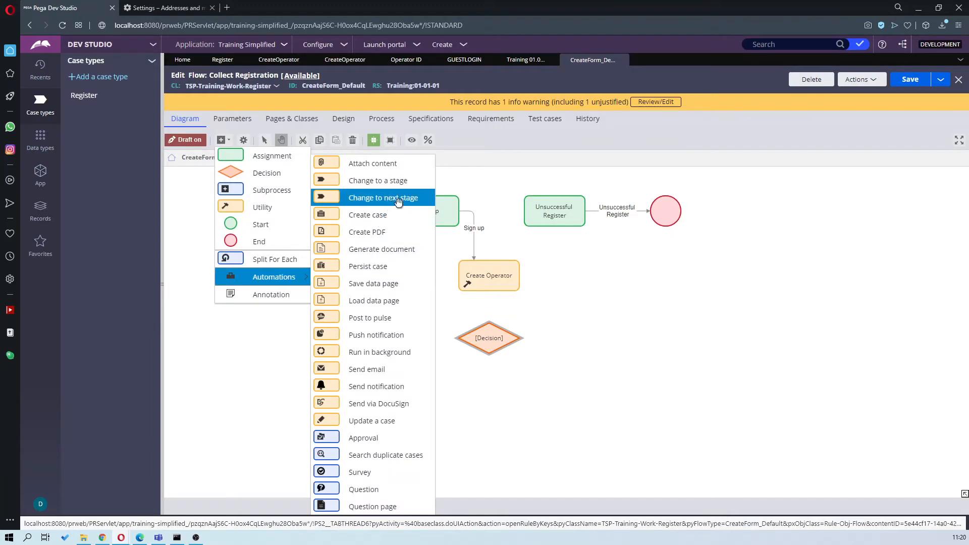
click(382, 197)
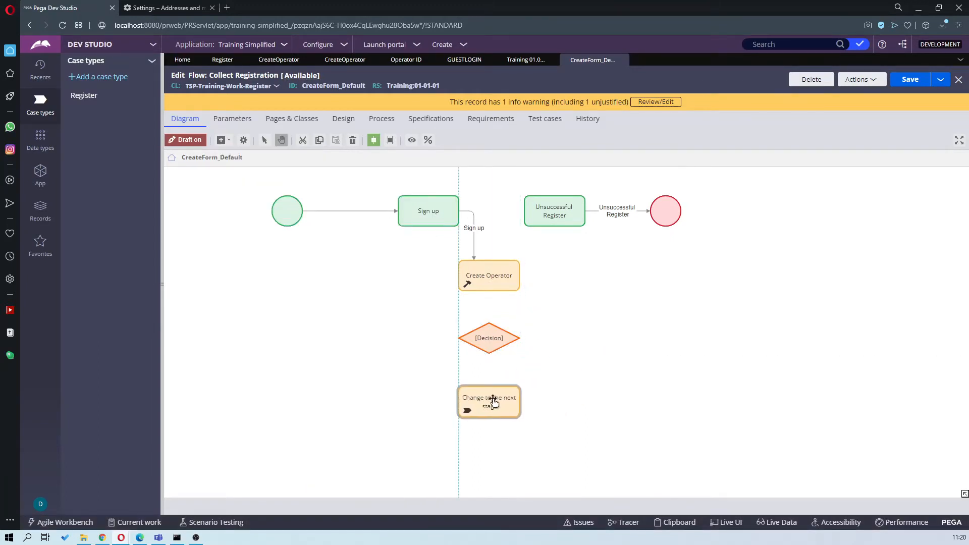
click(489, 274)
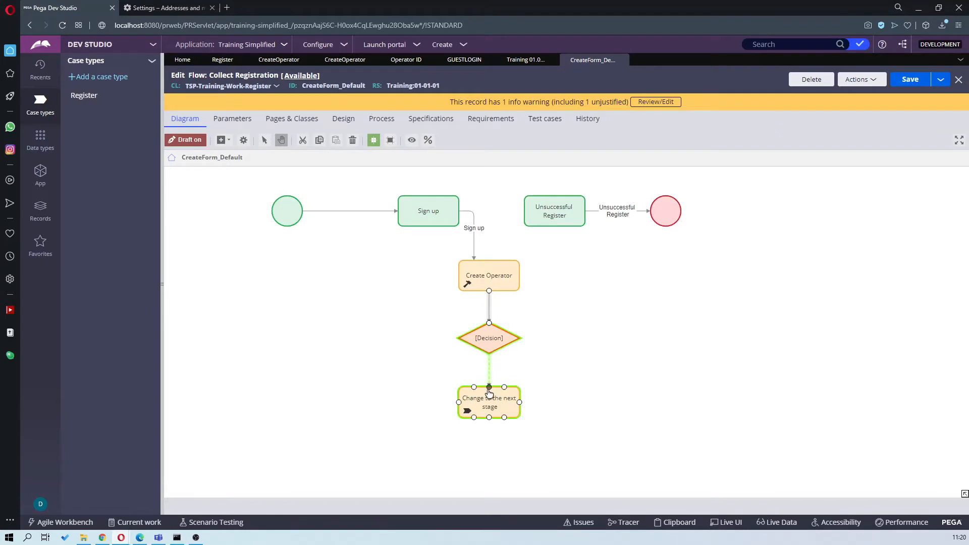
Connect the Decision to Change to next stage and to Unsuccessful Register, then bring up its properties
click(488, 339)
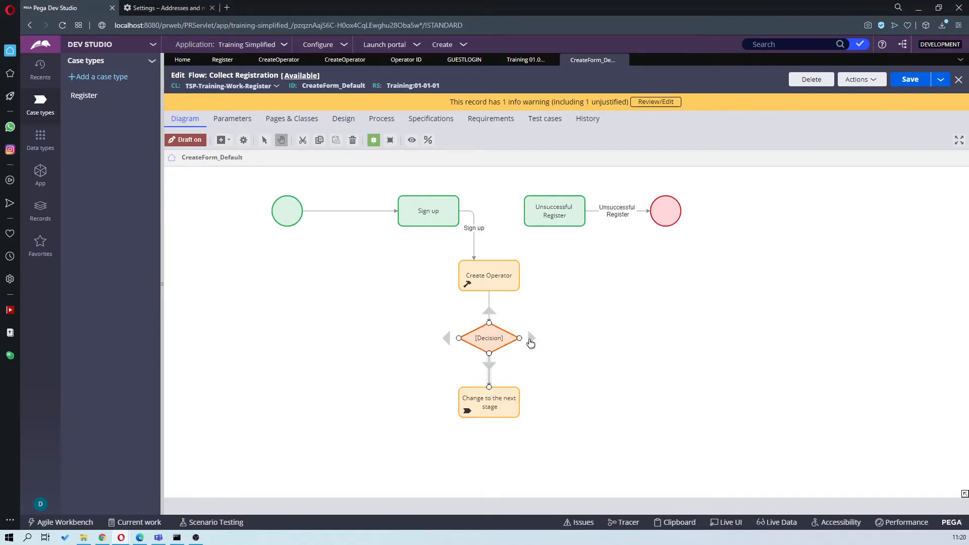
drag(528, 338, 554, 227)
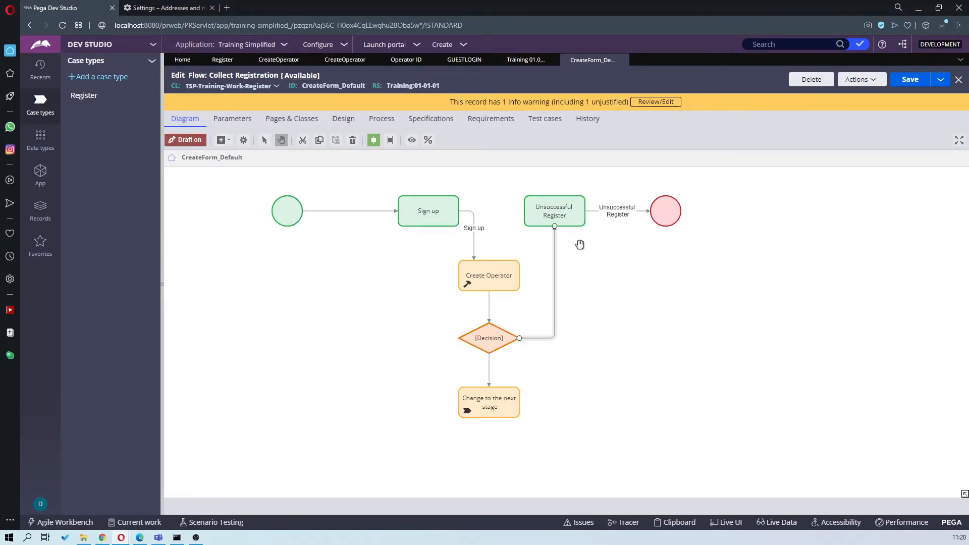
double_click(489, 338)
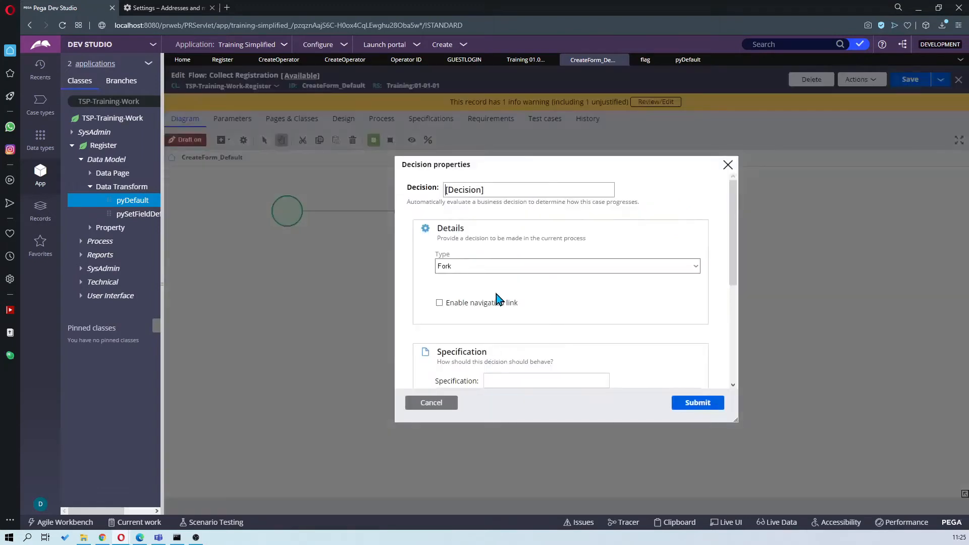
Set the Decision to a Boolean expression .flag == "1"
click(566, 265)
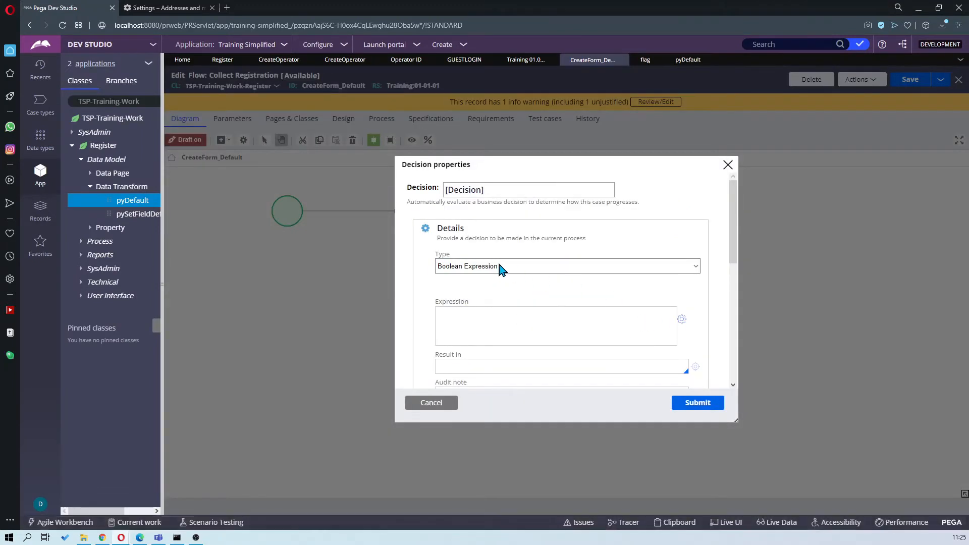
click(681, 320)
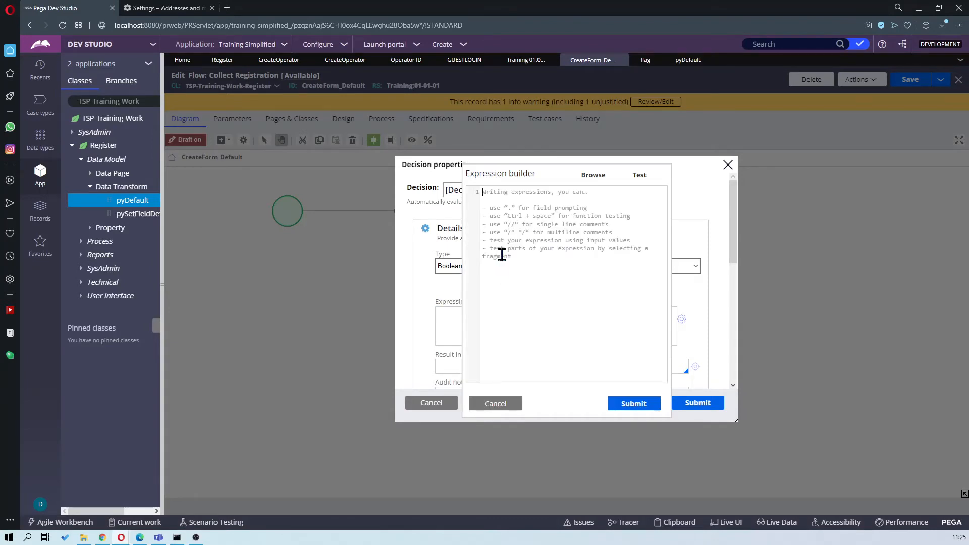
text(.f1)
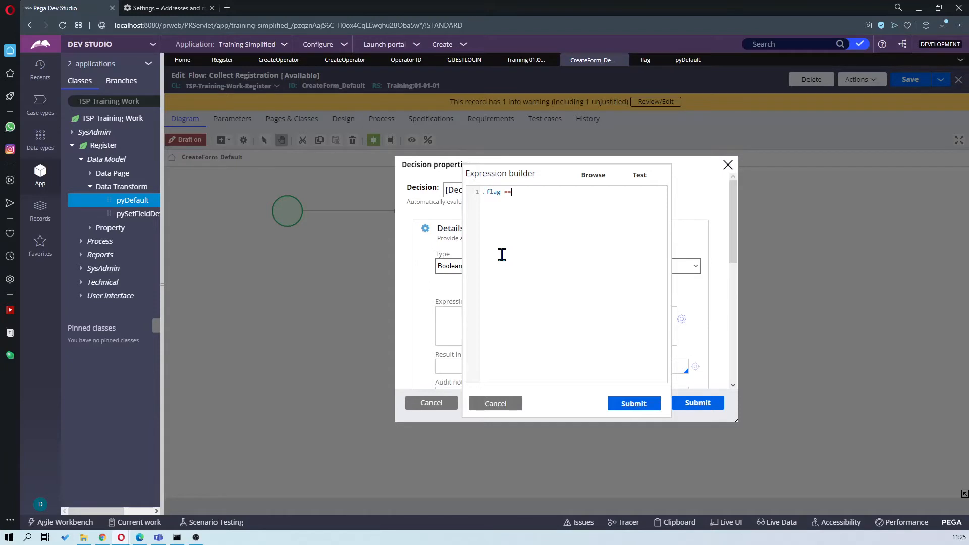
text("1")
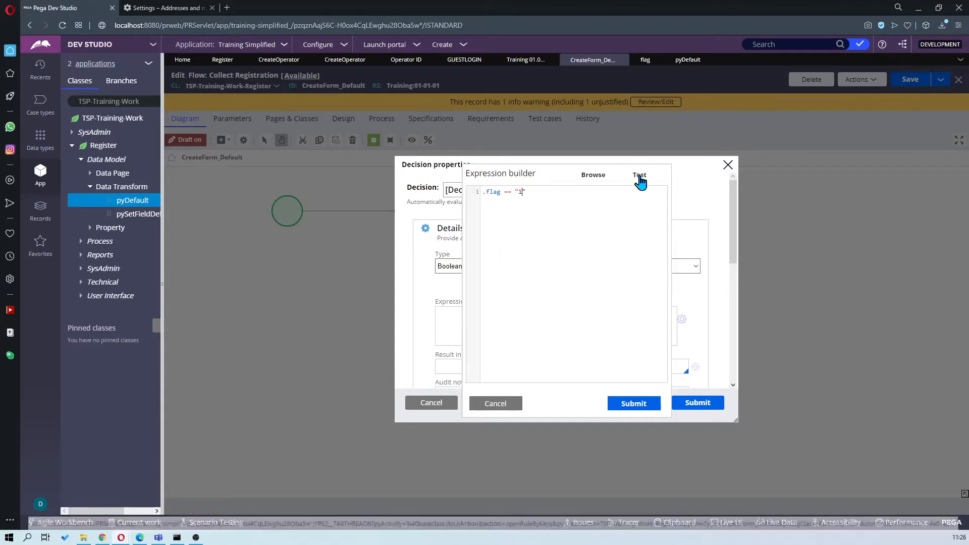
Test the expression with flag value 1 and confirm the result is true
click(639, 175)
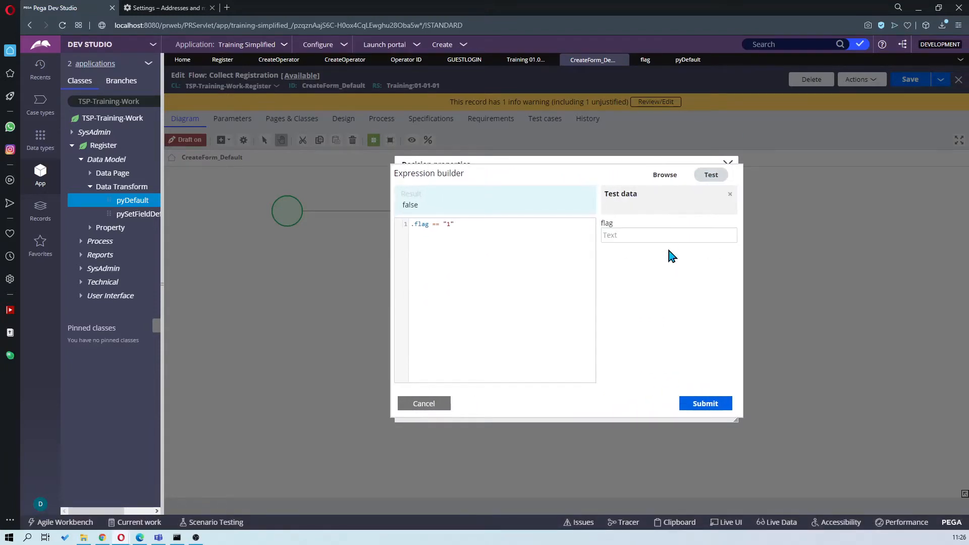
text(1)
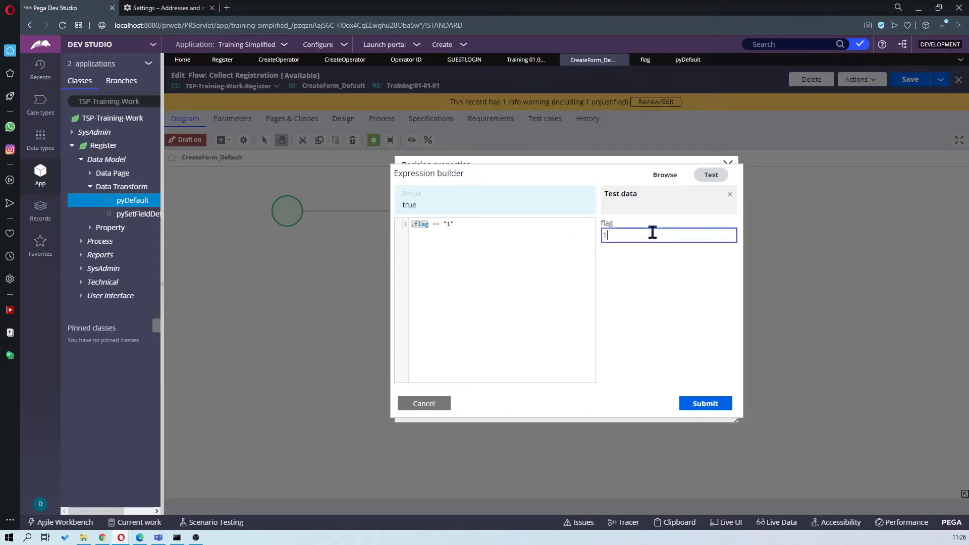
click(705, 403)
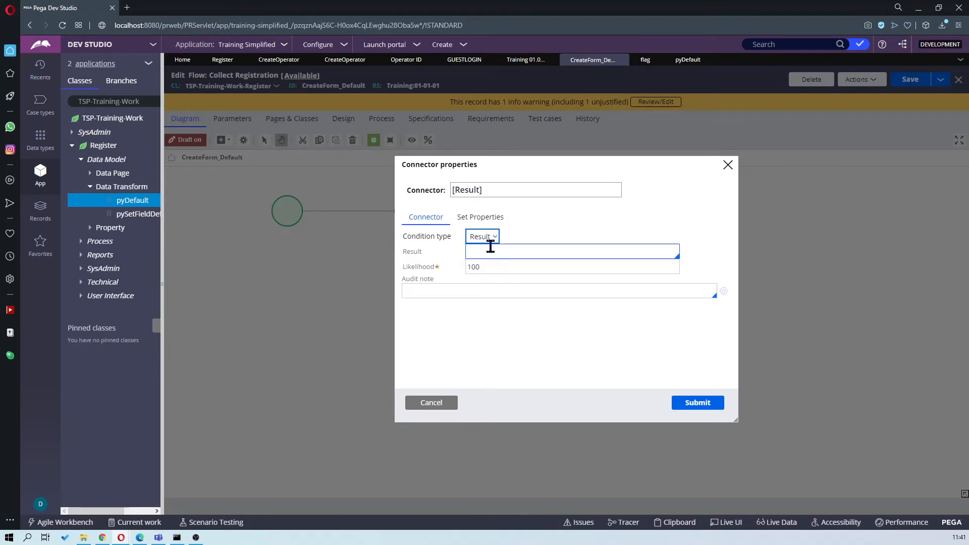
Set one connector to Result = true and the other to Else, then save the Collect Registration flow
text(true)
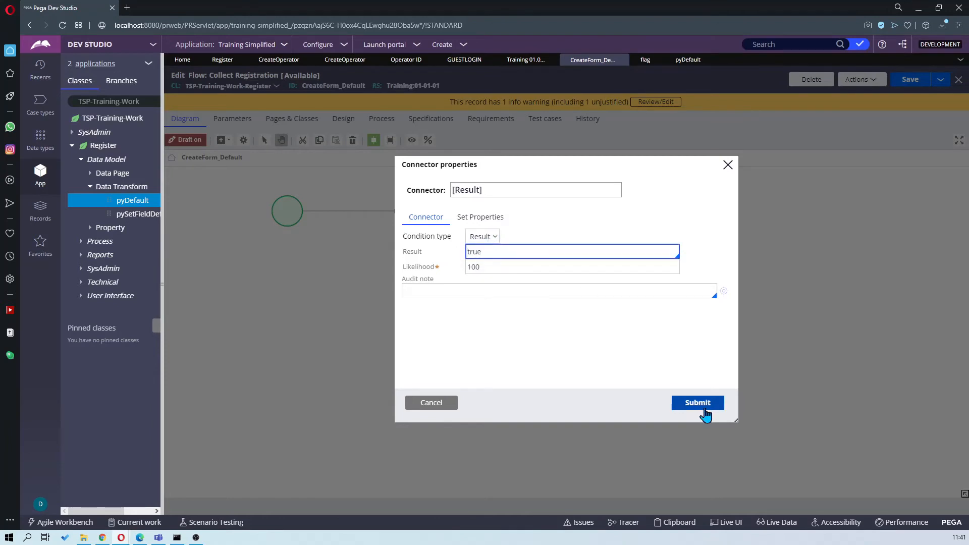
click(697, 403)
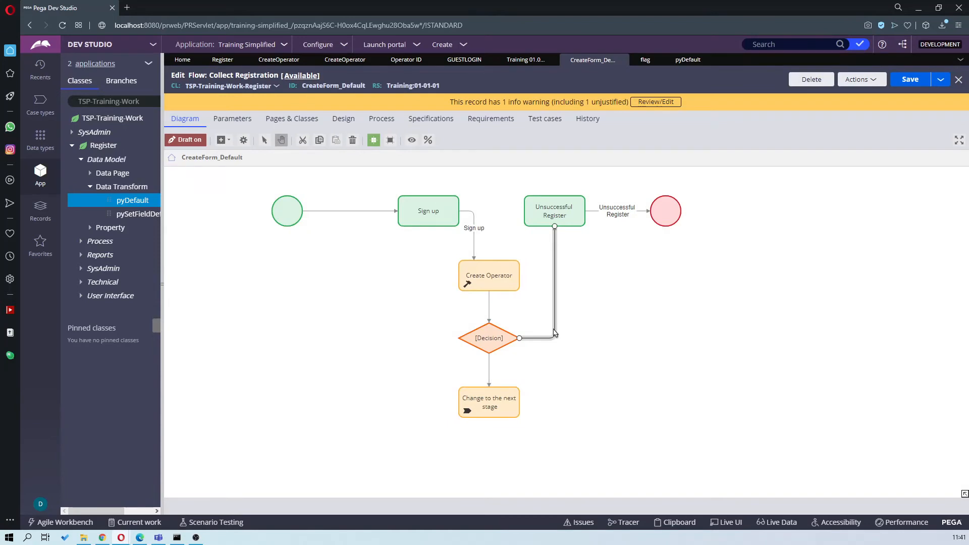
click(481, 236)
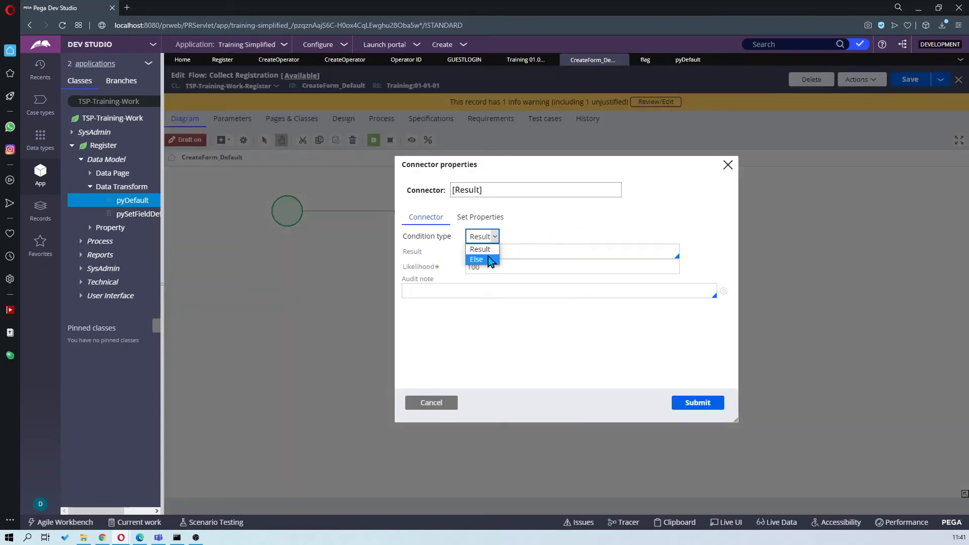
click(475, 259)
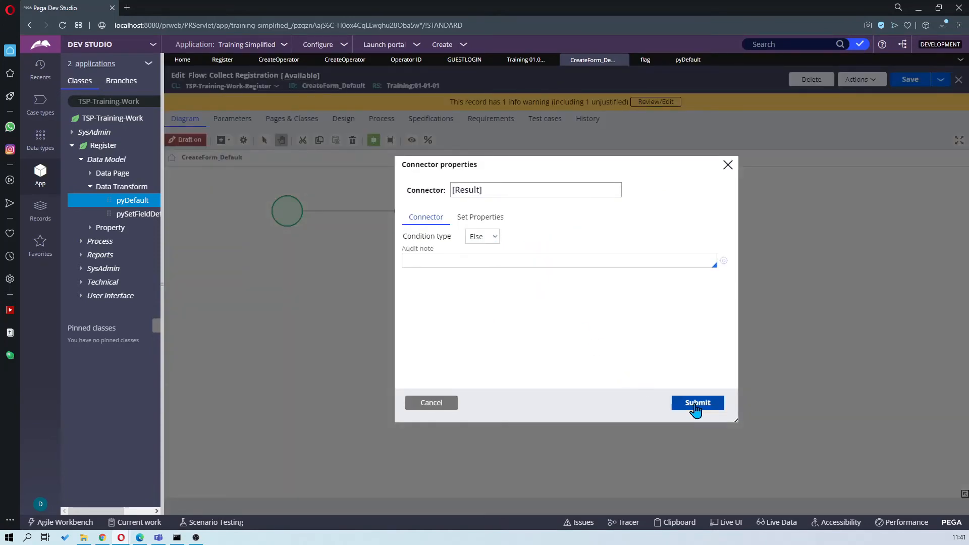
click(697, 403)
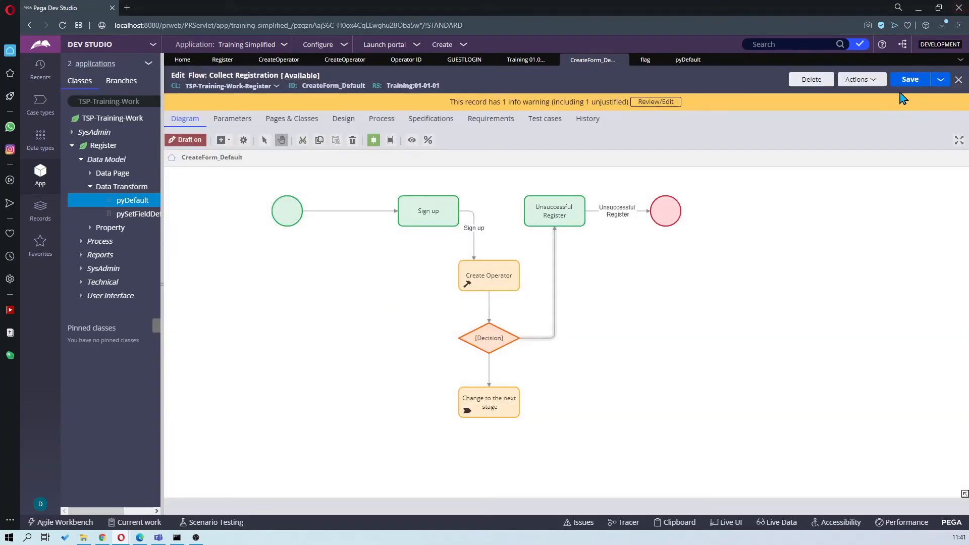
click(909, 79)
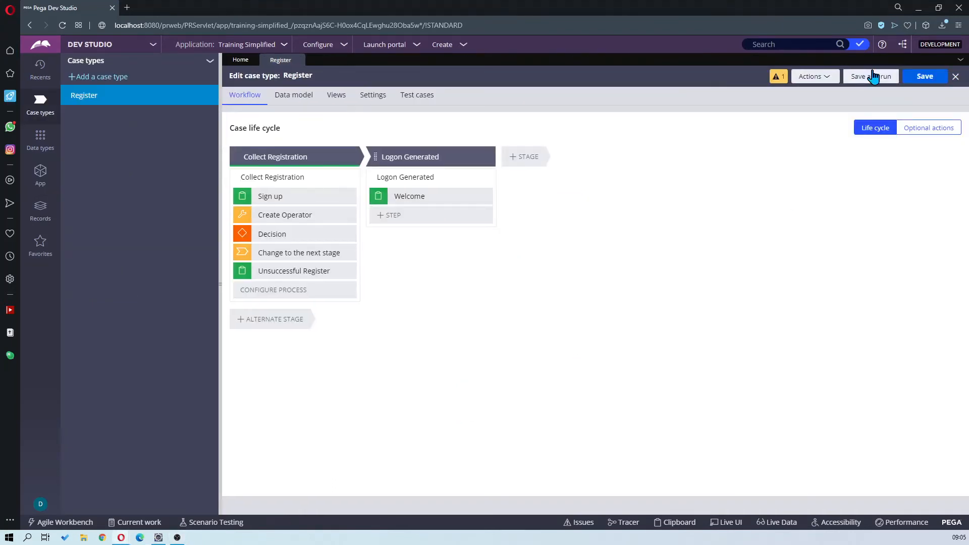
click(870, 75)
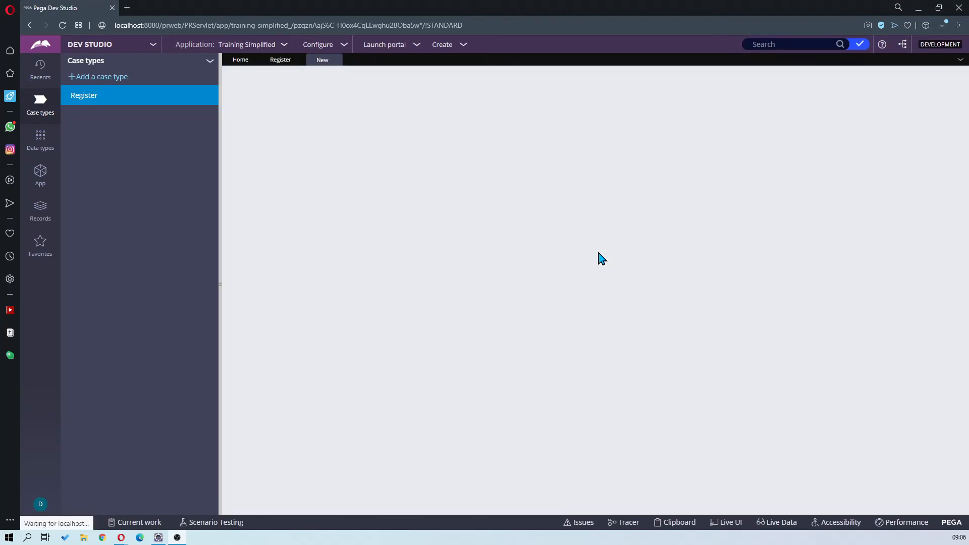
click(322, 60)
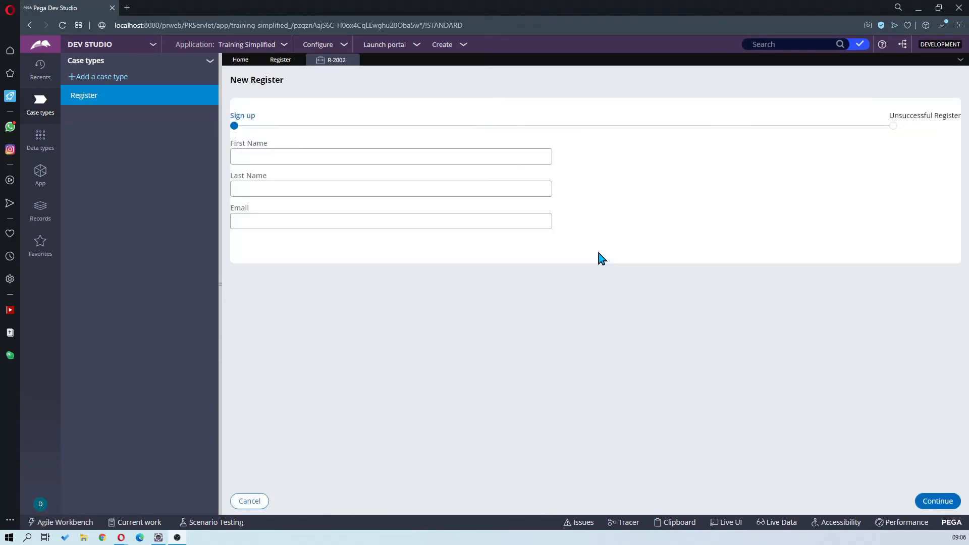
click(390, 157)
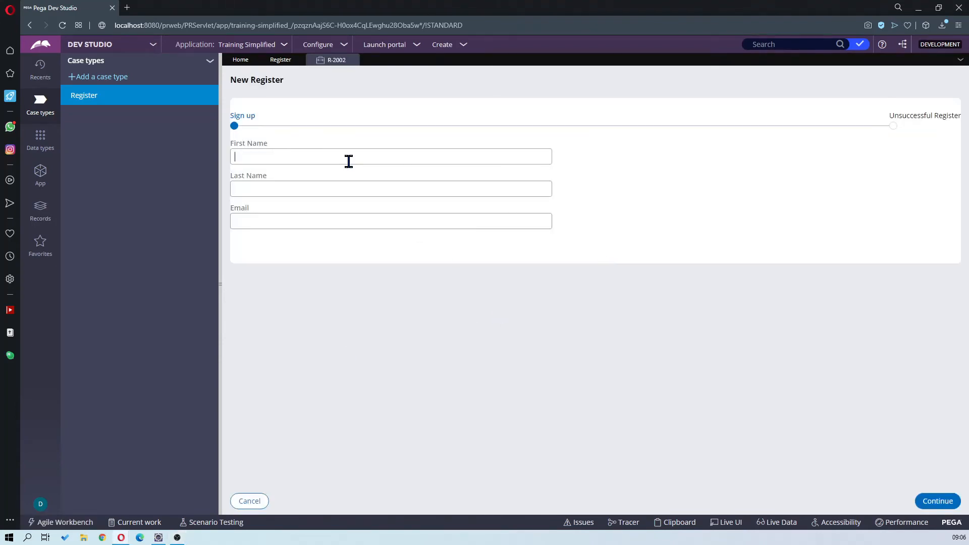
text(Training)
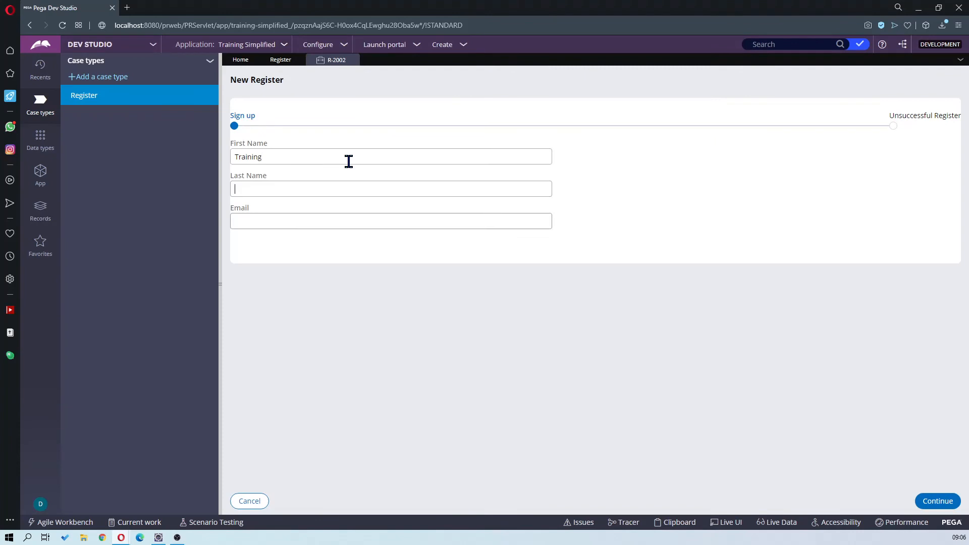
text(Simpl)
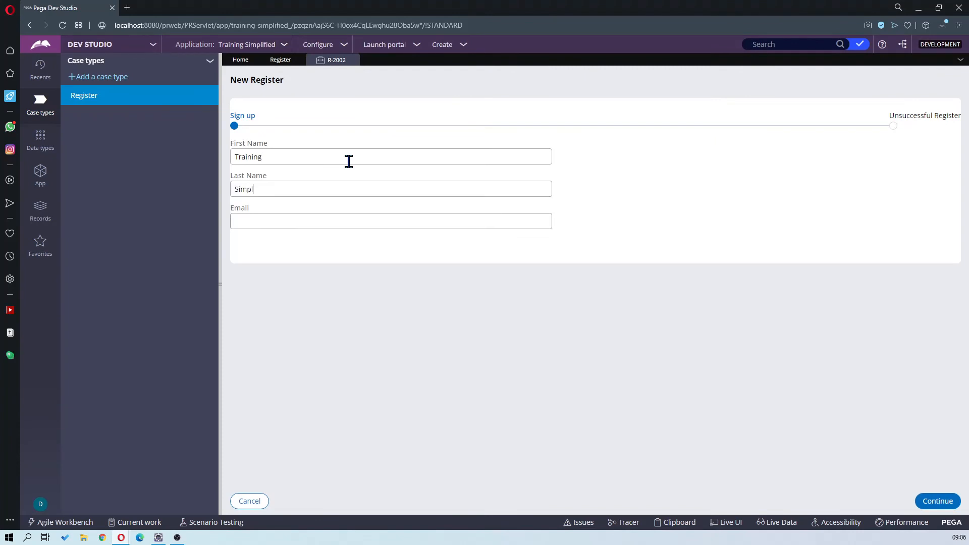
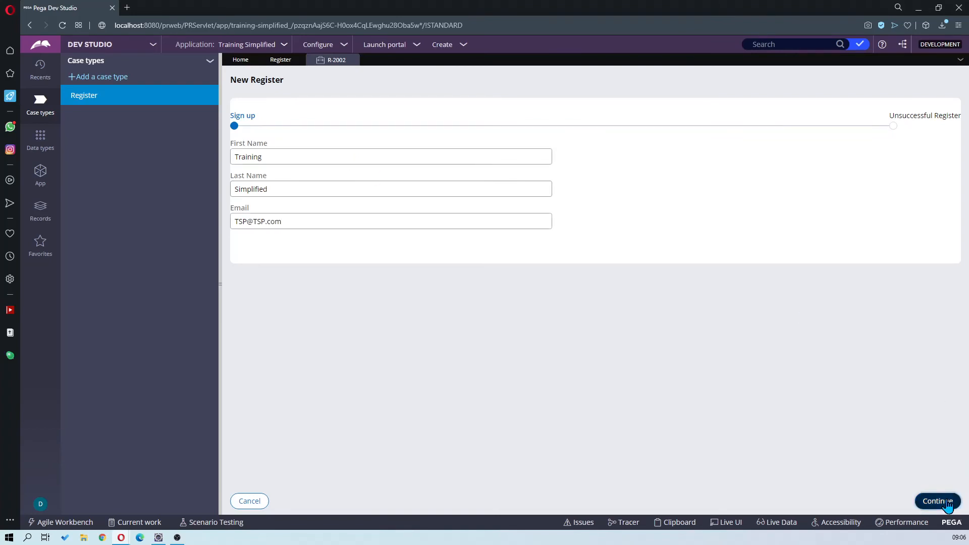
click(938, 500)
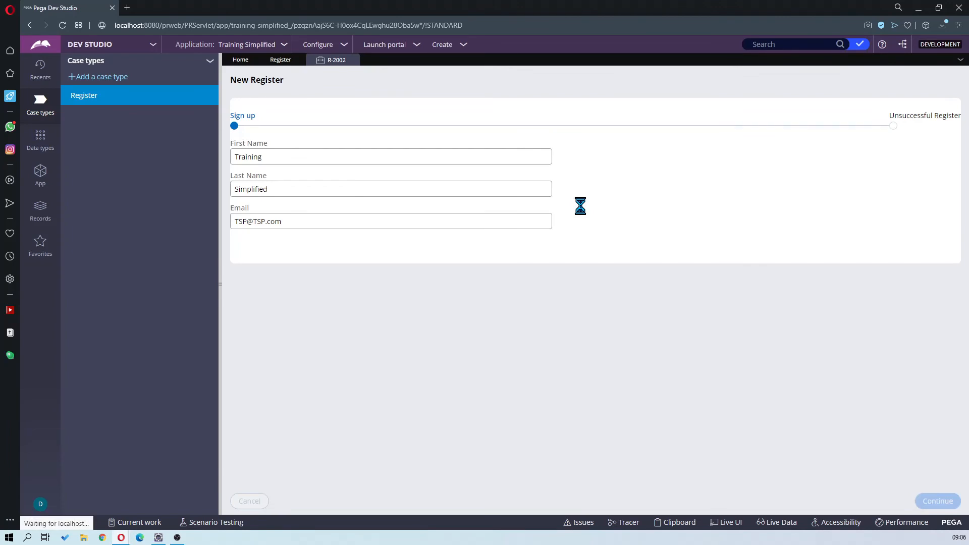
Go to the Records explorer to browse records by category
click(936, 501)
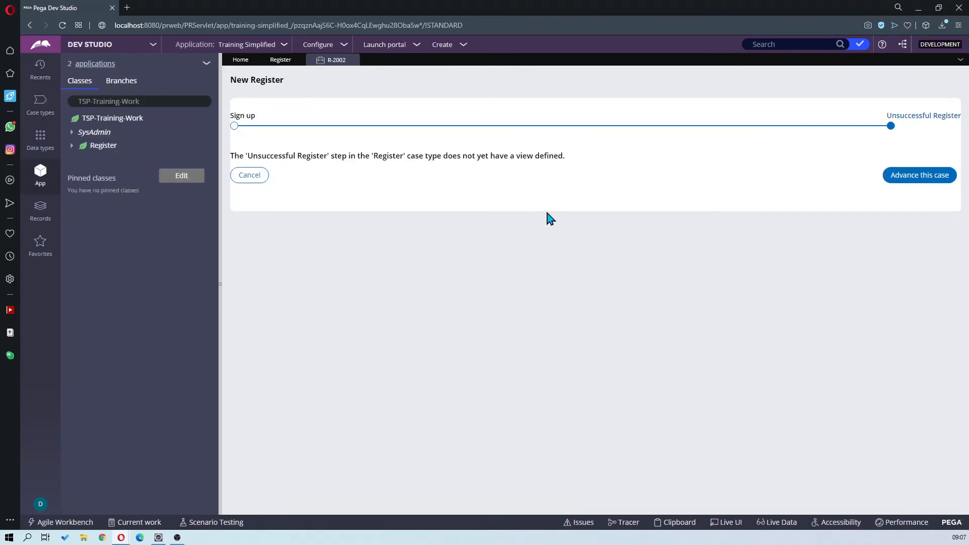
click(39, 210)
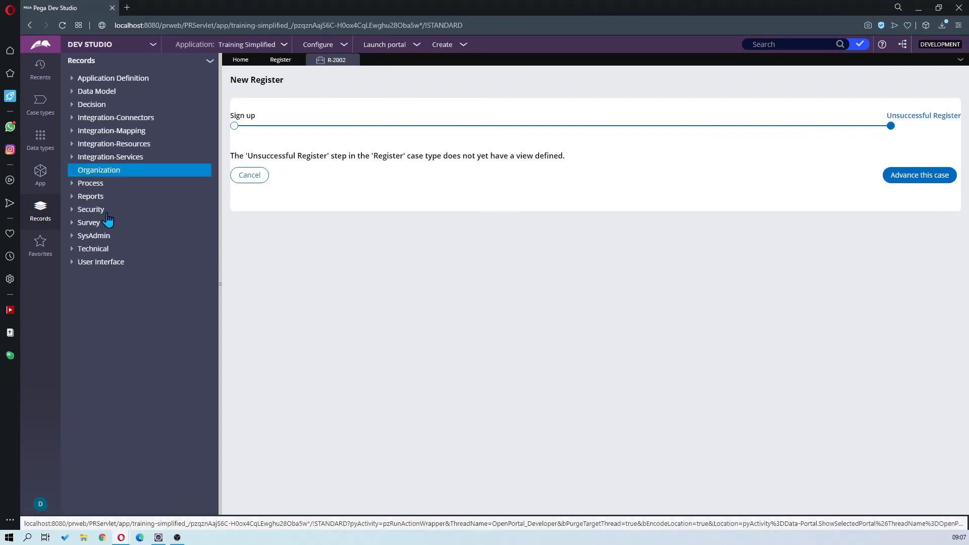
Expand Organization and open the Operator ID records list
click(98, 170)
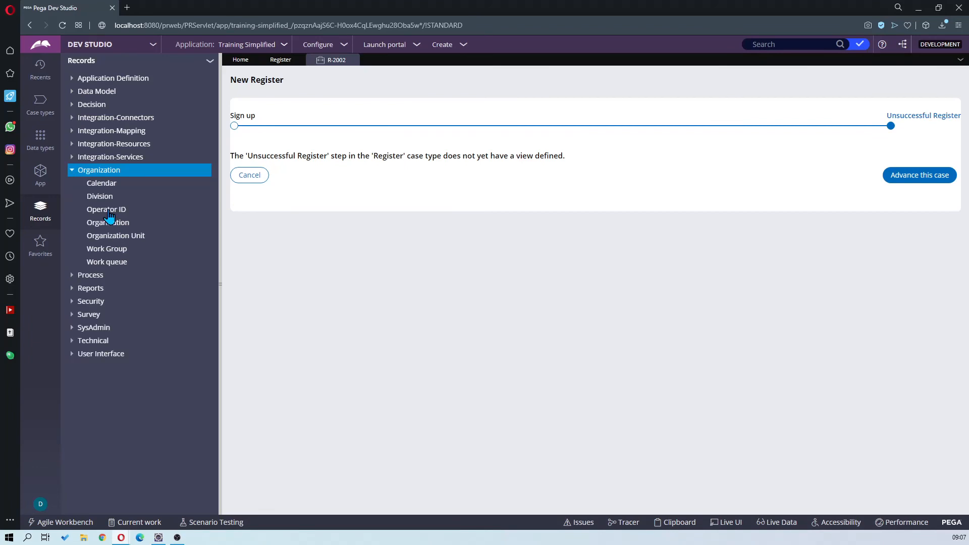
click(106, 209)
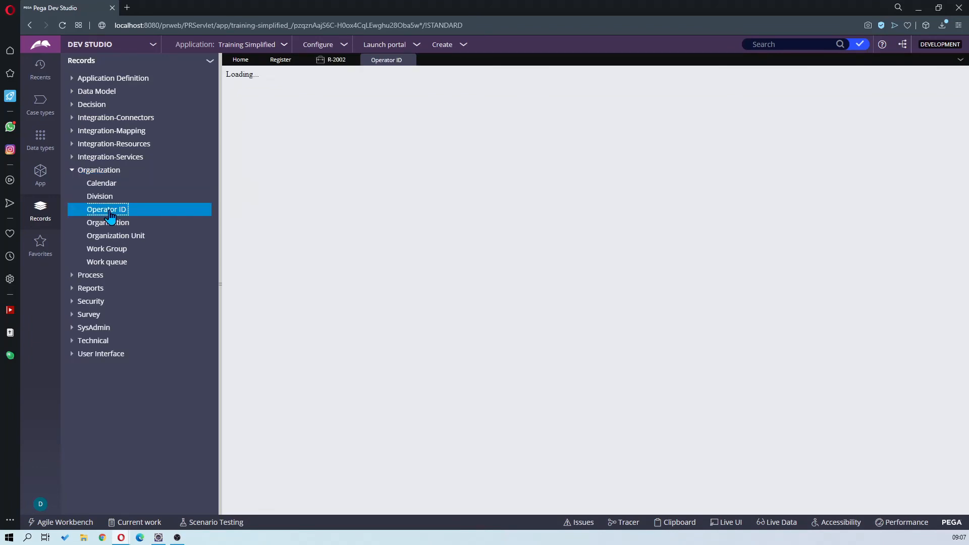